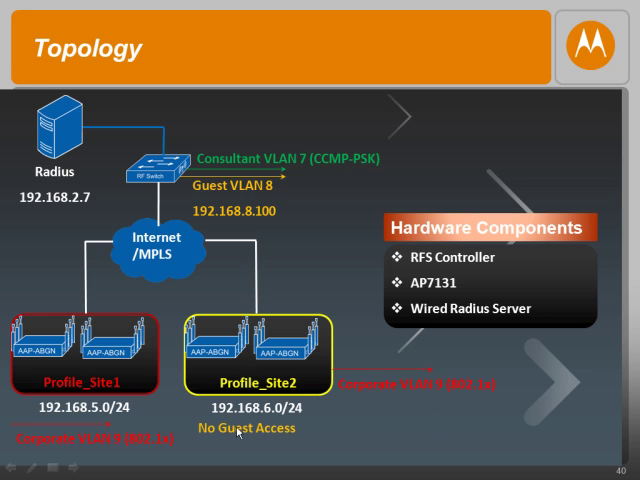
mouse_move(260, 447)
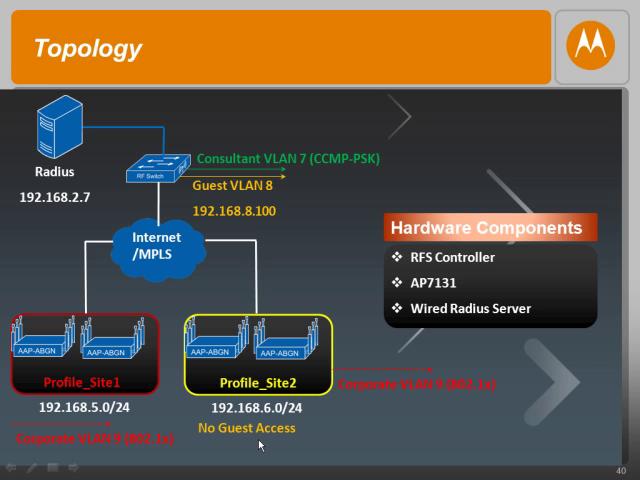
mouse_move(258, 340)
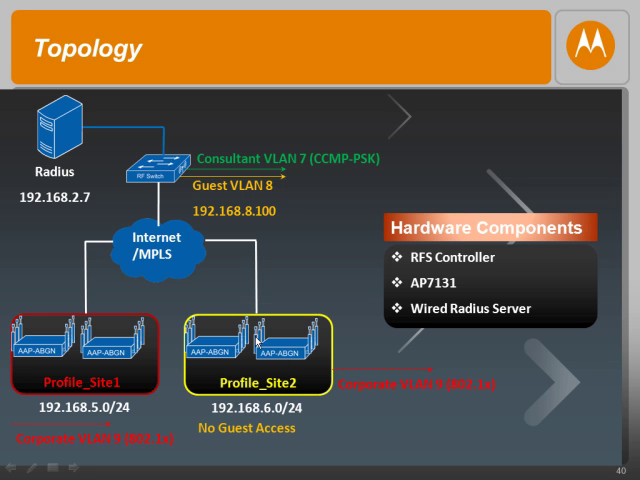
mouse_move(298, 277)
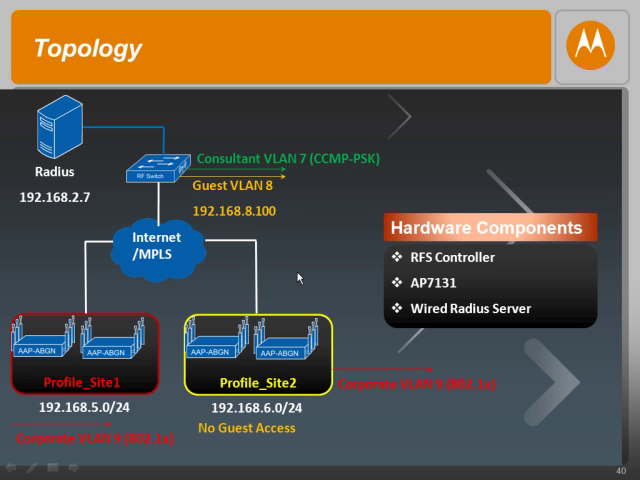
mouse_move(359, 396)
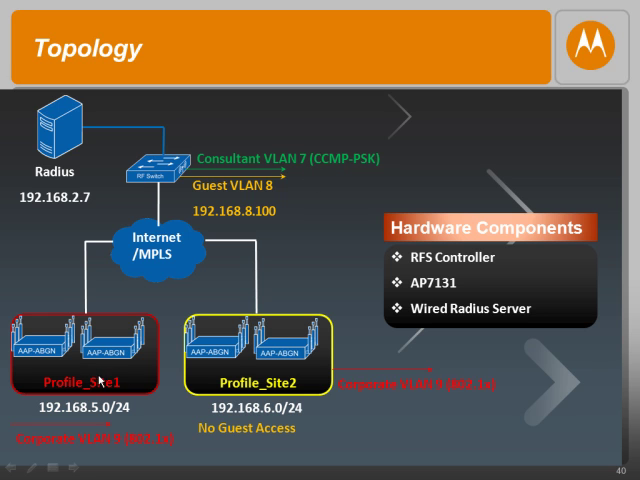
mouse_move(63, 452)
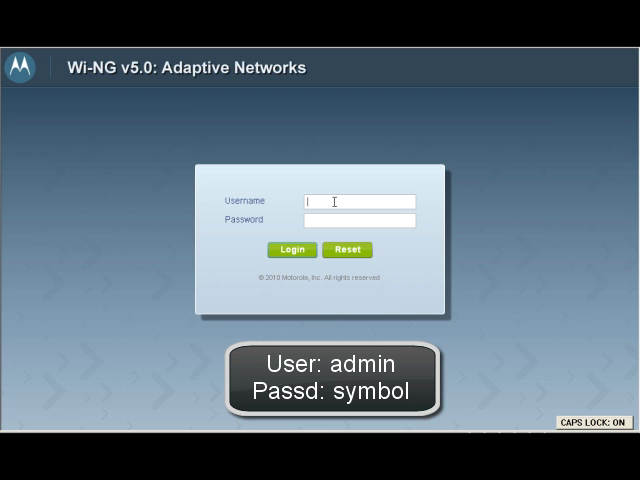
Log in as admin and show the device Profiles list under Configure > Devices
type("admin")
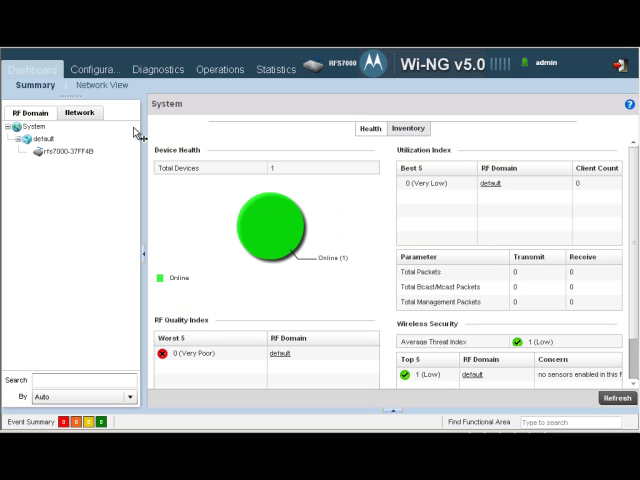
left_click(93, 68)
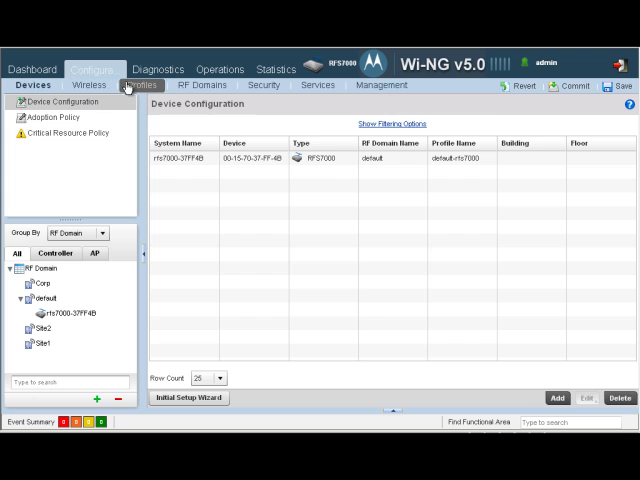
left_click(124, 85)
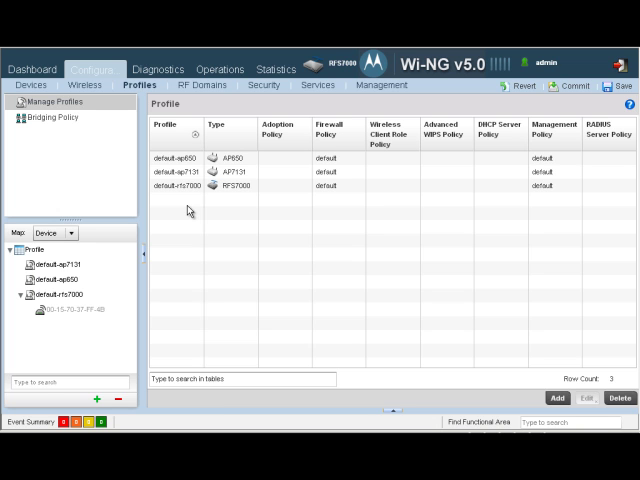
mouse_move(550, 401)
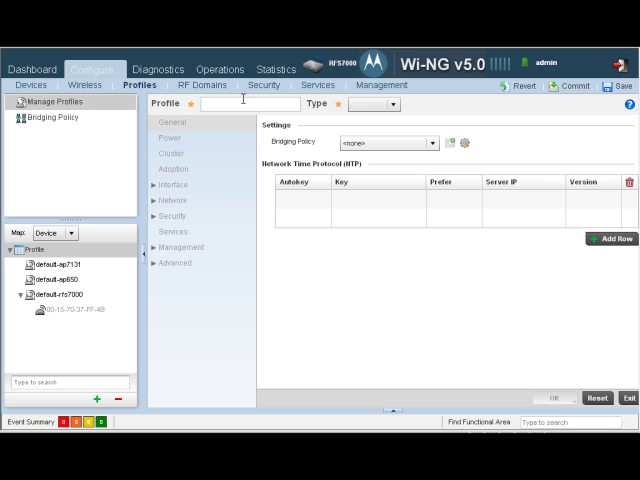
Add an AP7131 profile named Profile_site1 using the default bridging policy
type("Profile_site1")
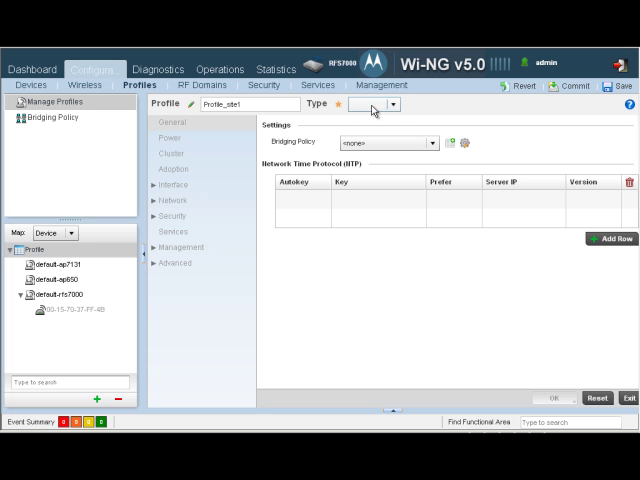
left_click(377, 104)
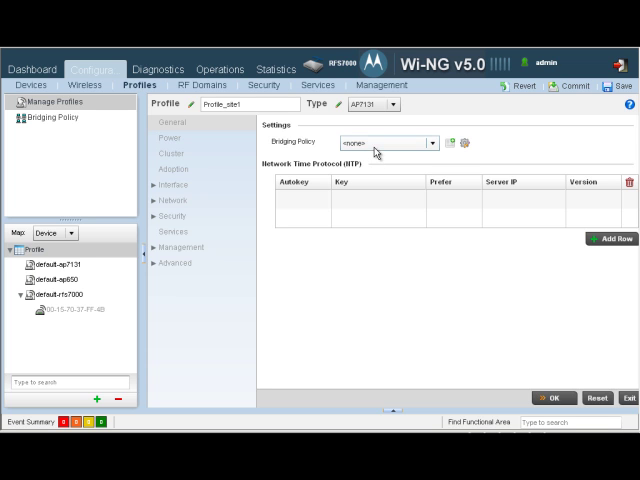
left_click(399, 143)
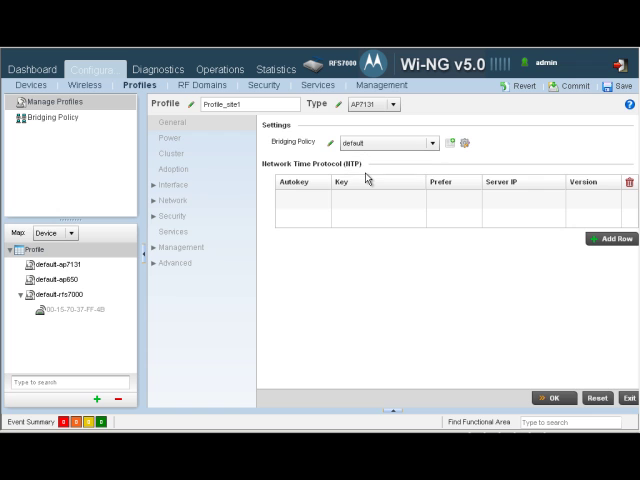
left_click(449, 142)
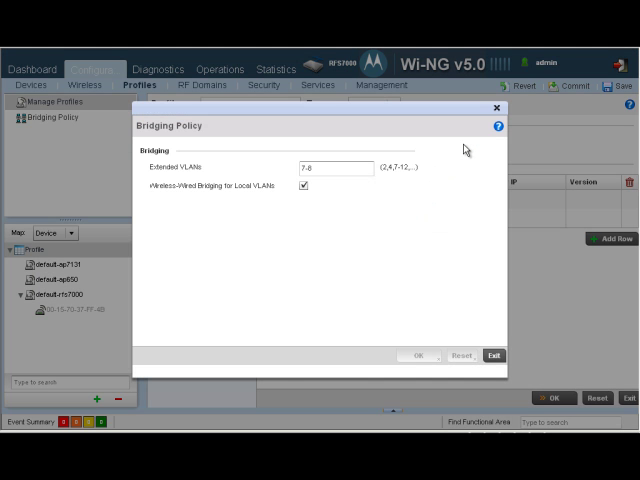
Set Extended VLANs to 7-8 in the default bridging policy and save Profile_site1
left_click(335, 168)
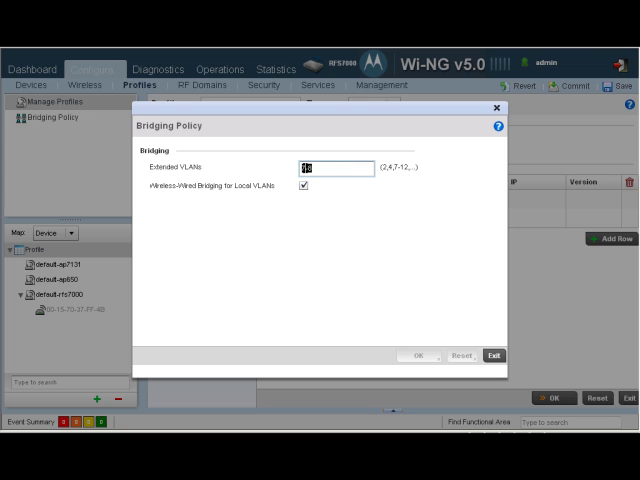
type("7-8")
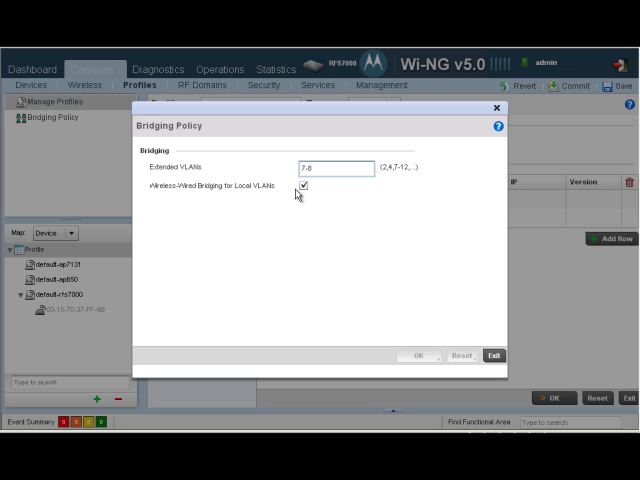
mouse_move(486, 338)
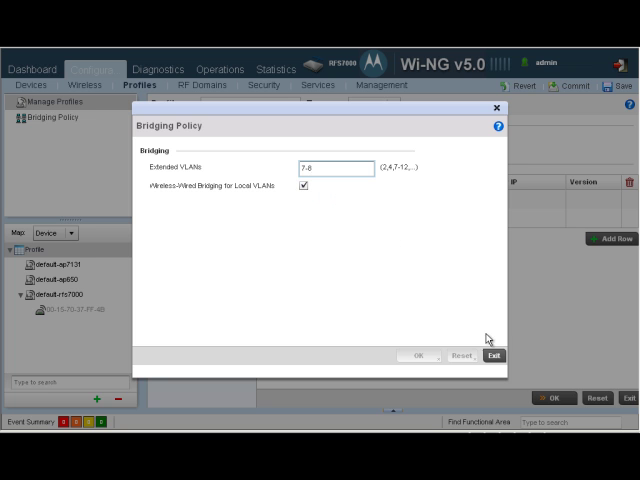
left_click(497, 355)
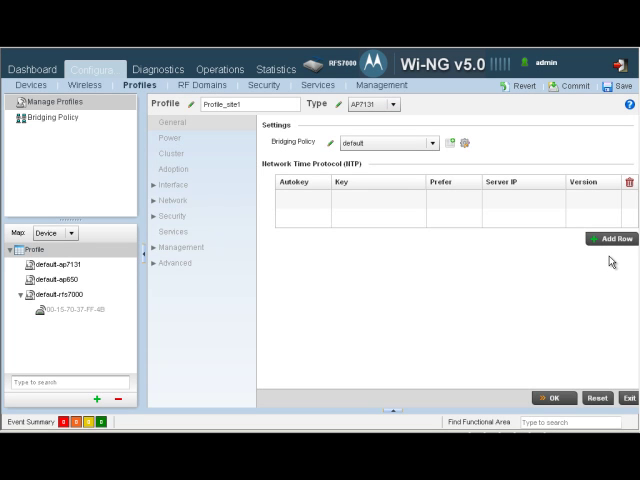
left_click(170, 169)
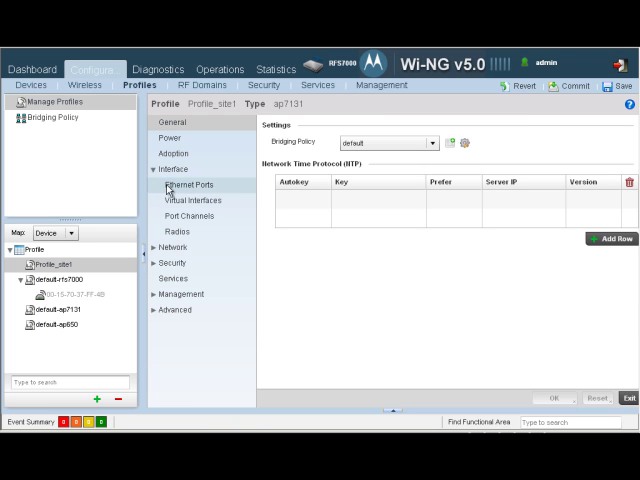
Add a VLAN 1 virtual interface described 'Management' that obtains its IP via DHCP
left_click(195, 200)
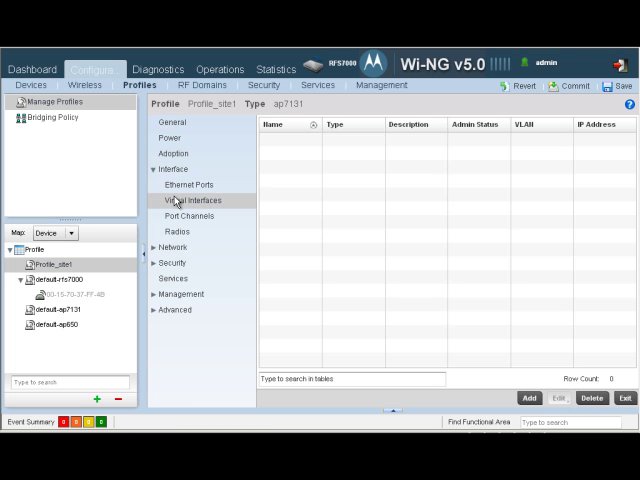
left_click(530, 397)
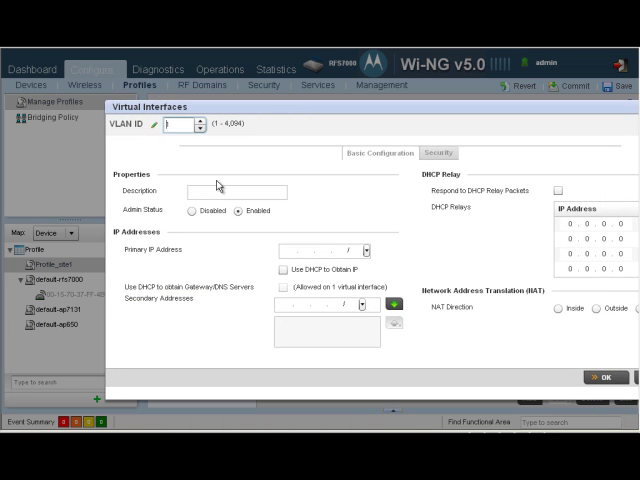
type("Management")
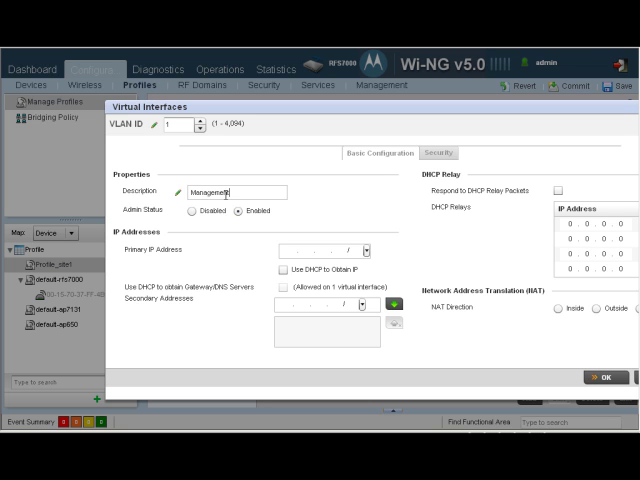
left_click(282, 268)
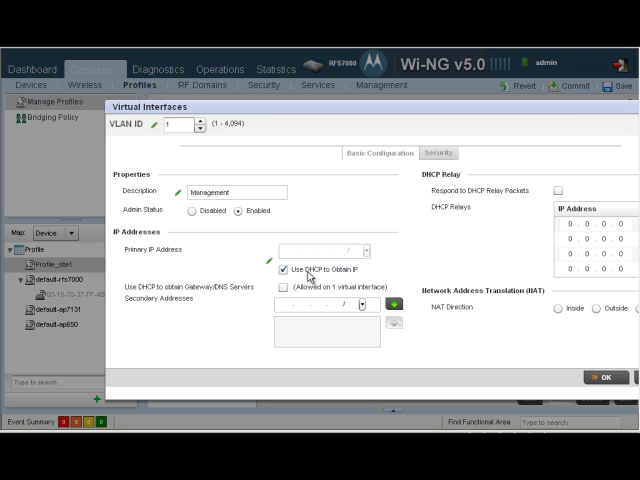
left_click(600, 379)
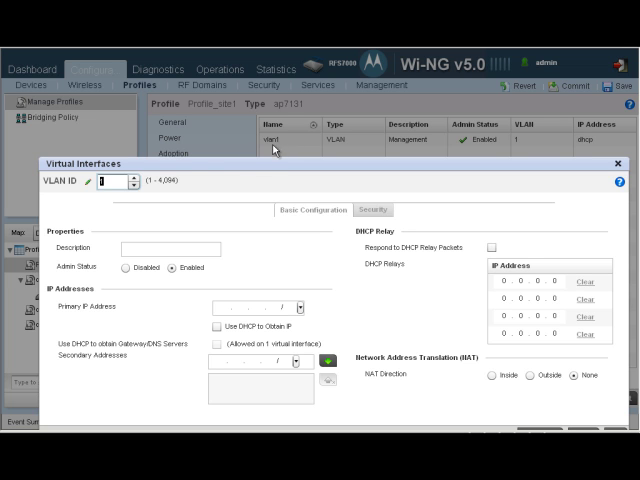
Add a VLAN 9 virtual interface described 'Corp' and commit the changes
type("9")
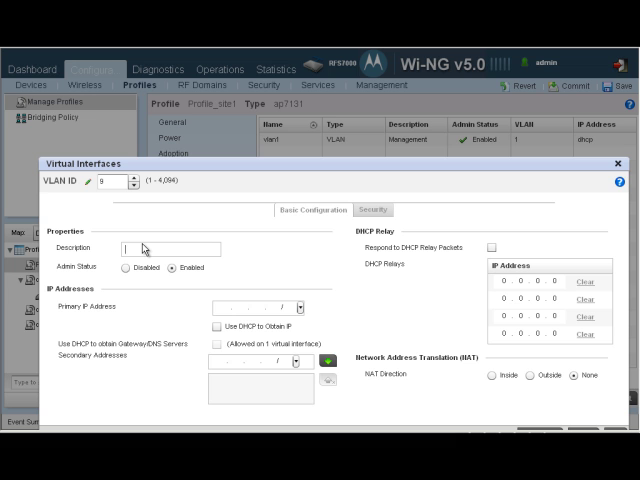
type("Corp")
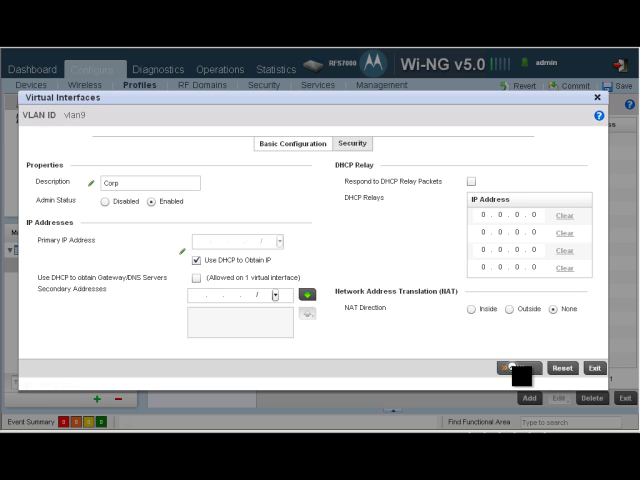
left_click(518, 368)
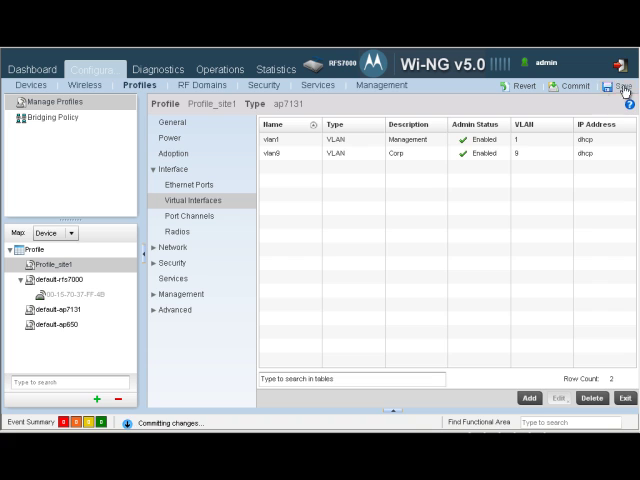
left_click(623, 86)
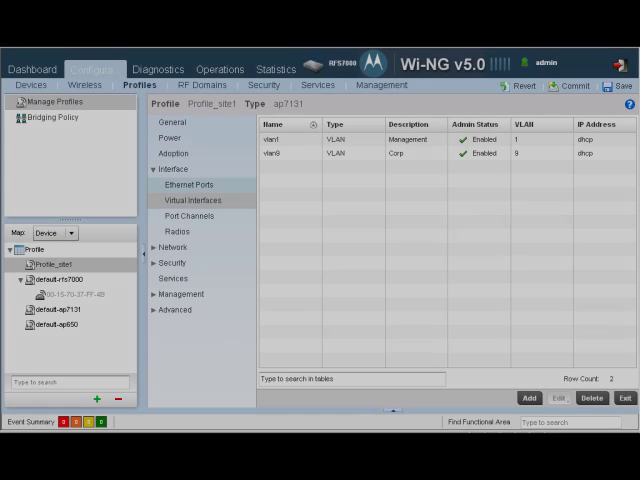
Switch port ge1 to Trunk mode with allowed VLANs 1,9
left_click(181, 184)
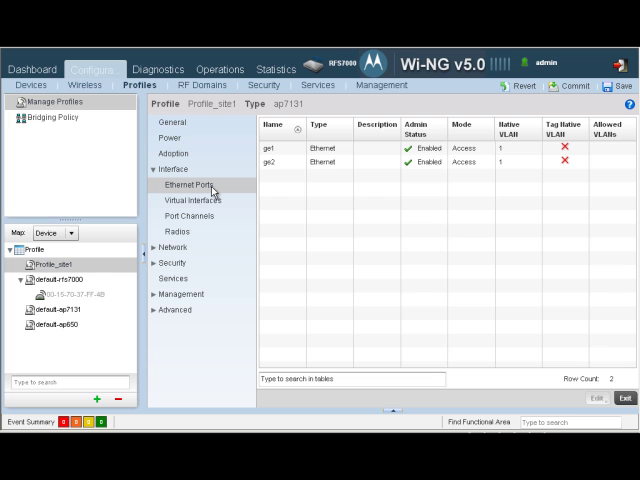
left_click(290, 148)
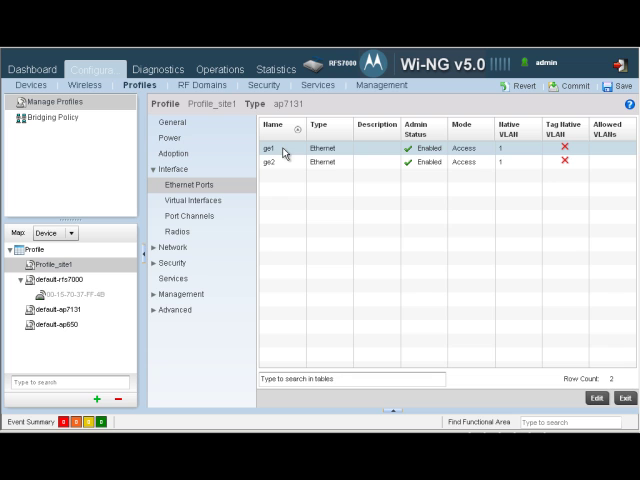
double_click(290, 148)
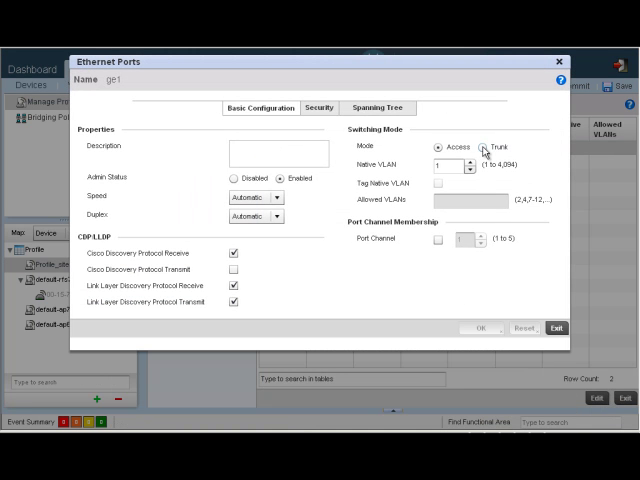
left_click(485, 147)
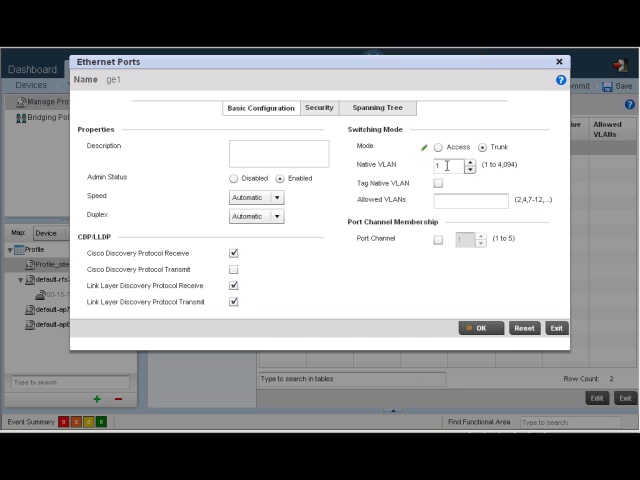
left_click(485, 200)
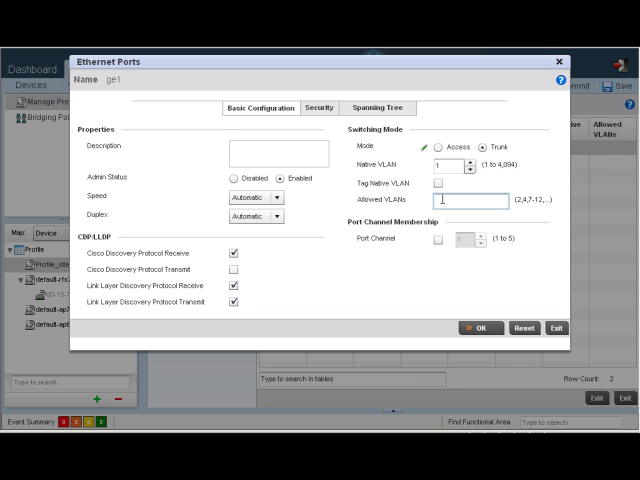
type("1,9")
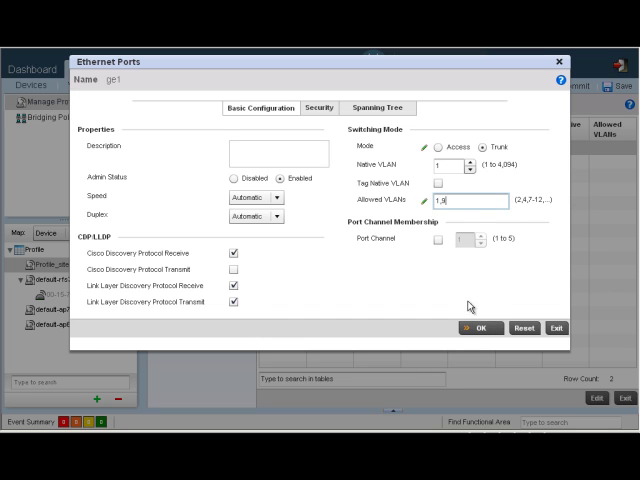
left_click(479, 328)
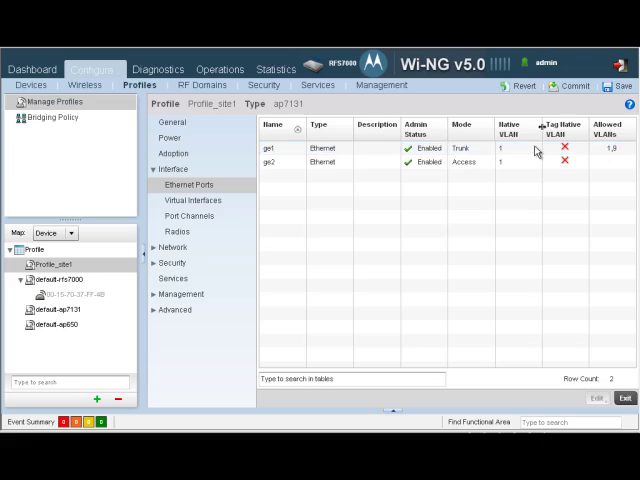
left_click(170, 247)
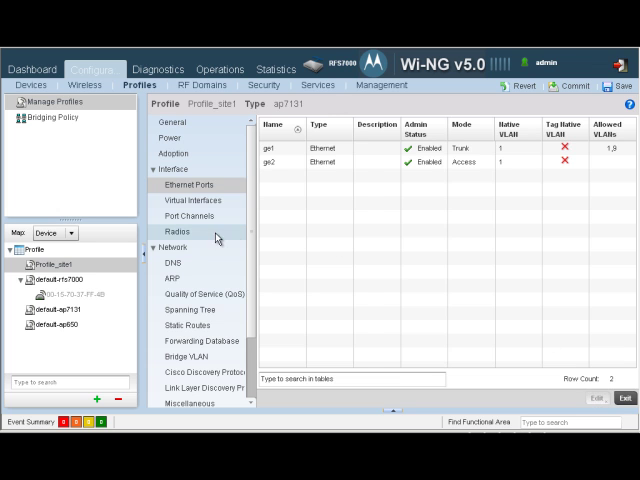
Map the Corporate, Consultant and Guest WLANs onto radio1 and save it
left_click(182, 231)
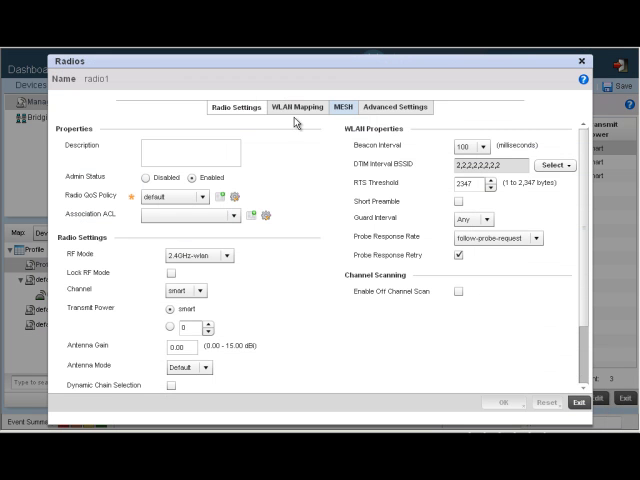
left_click(293, 107)
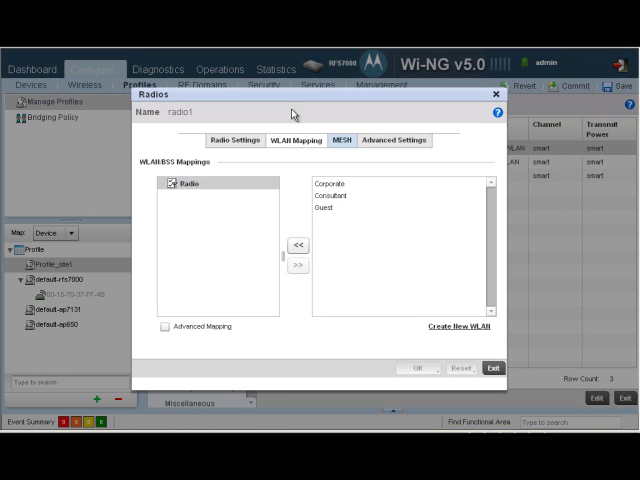
left_click(332, 196)
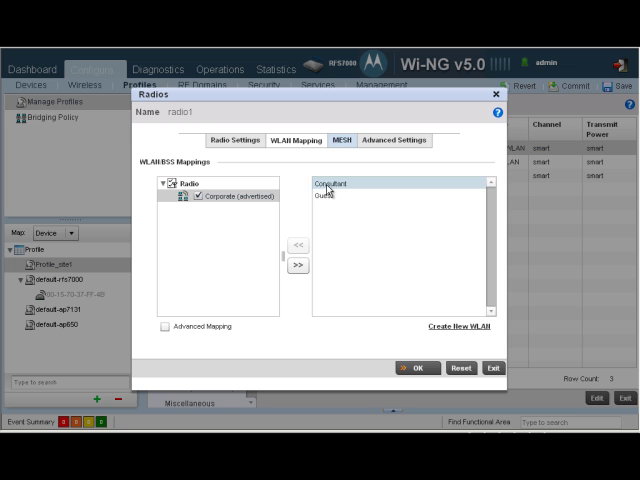
left_click(295, 245)
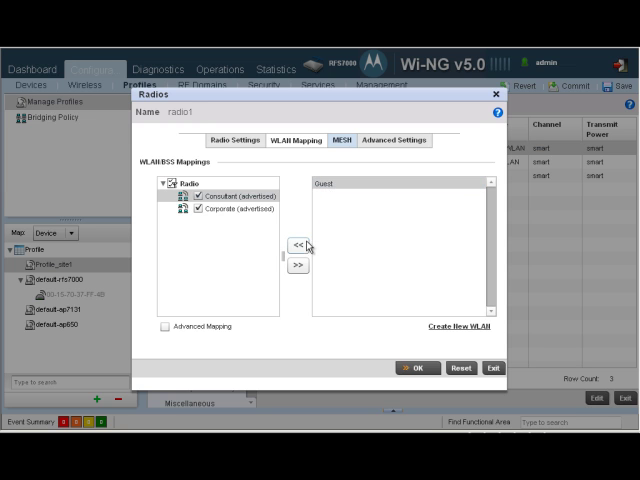
left_click(294, 244)
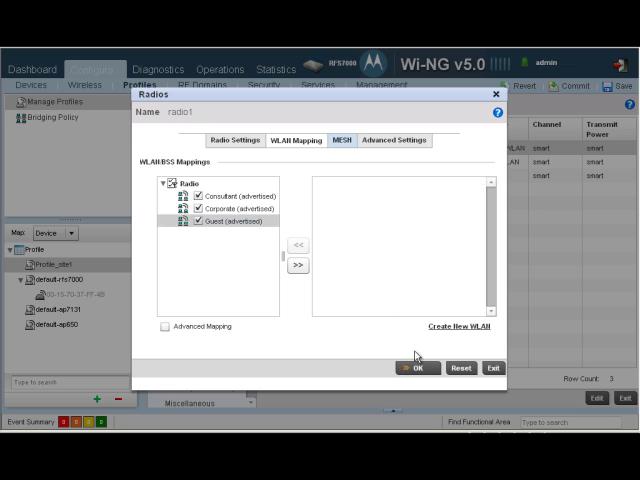
left_click(416, 368)
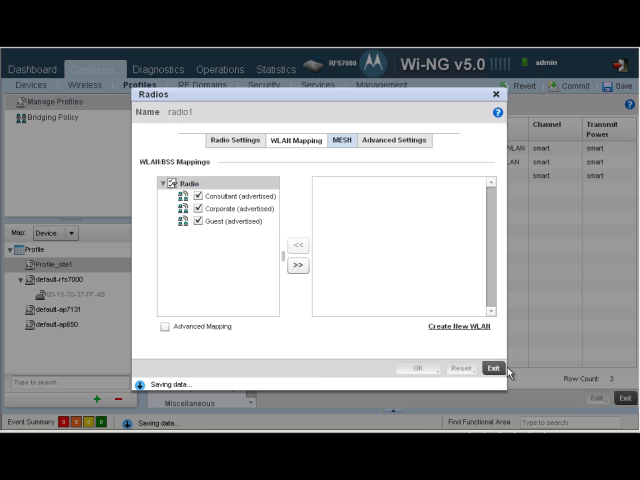
left_click(493, 369)
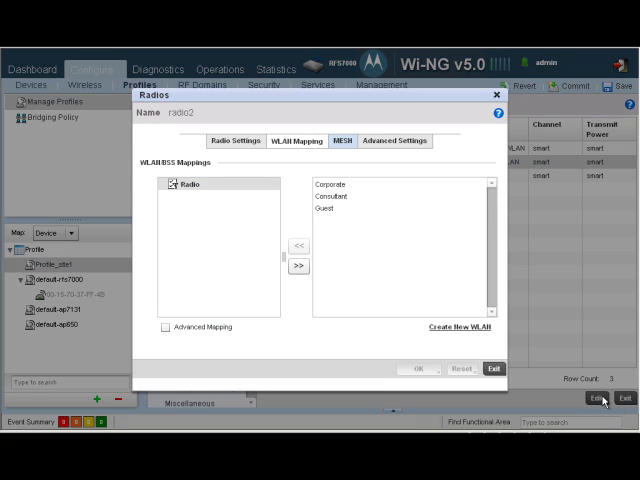
Move all three WLANs into radio2's mapping, confirm, and save the profile
left_click(289, 246)
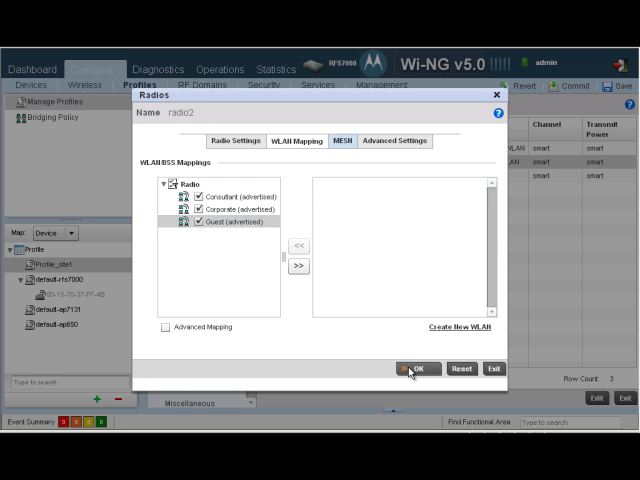
left_click(416, 369)
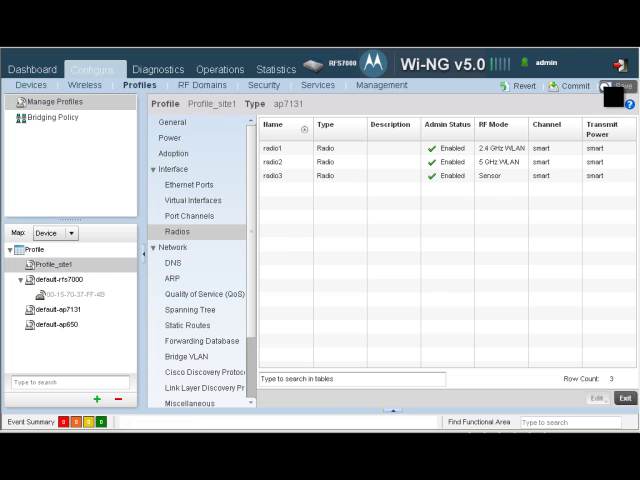
left_click(47, 101)
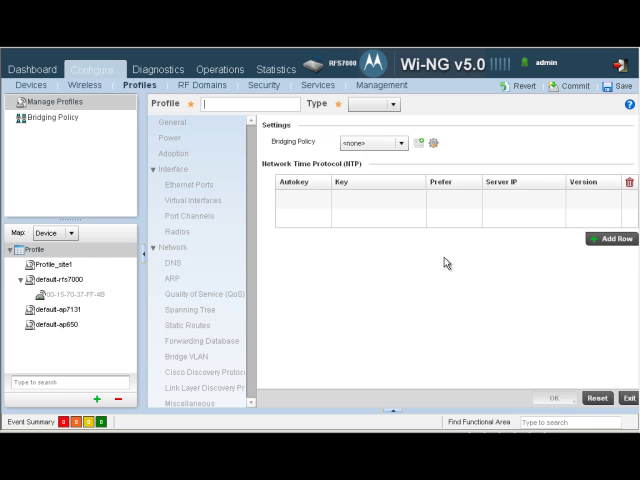
Add a new profile named Profile_site2 with type AP7131
type("Profile_site2")
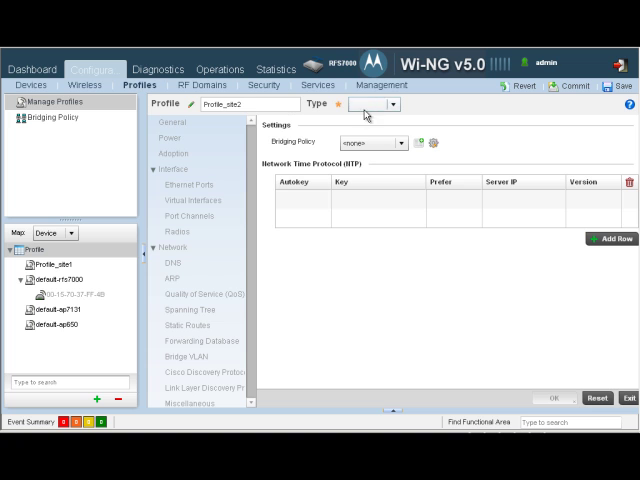
left_click(370, 104)
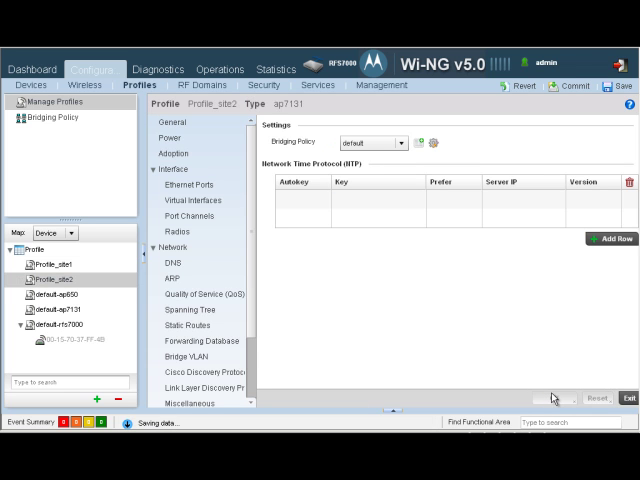
left_click(190, 199)
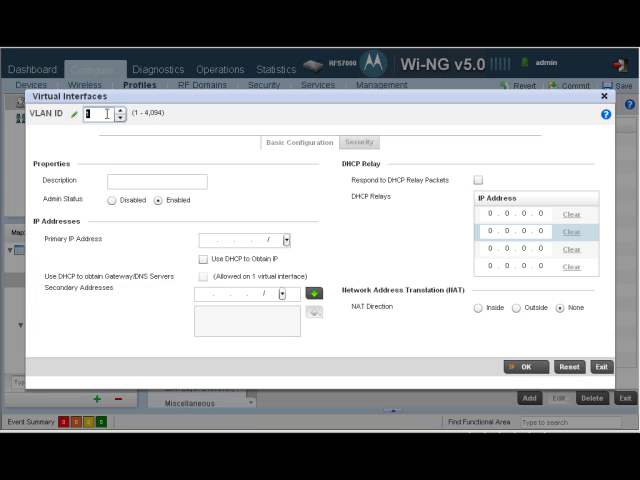
Add a VLAN 1 'Management' virtual interface using DHCP
type("Management")
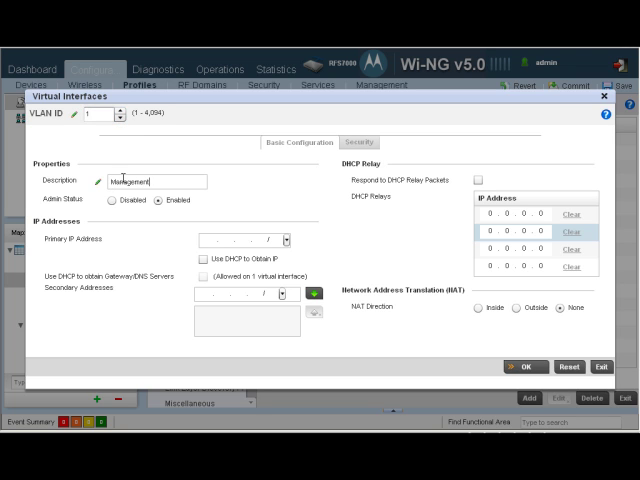
left_click(205, 251)
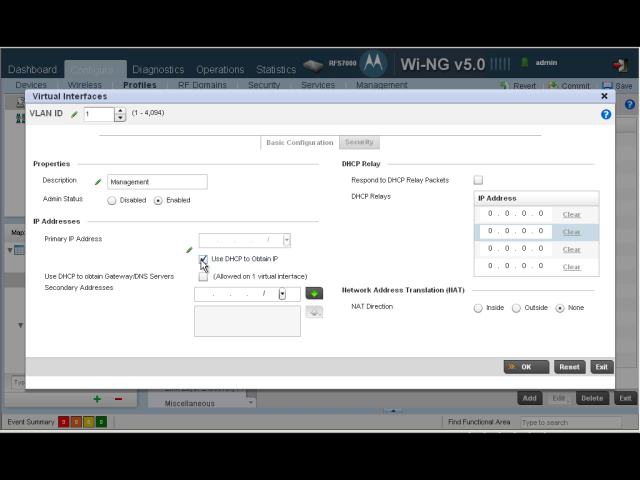
left_click(524, 367)
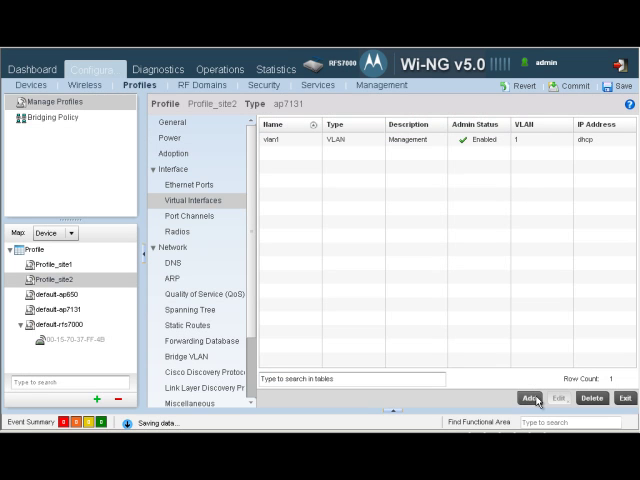
Add a VLAN 9 'Corp' virtual interface using DHCP
left_click(523, 397)
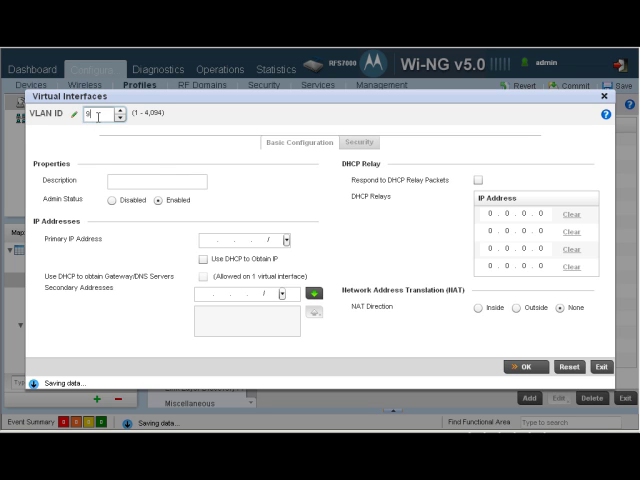
type("cq")
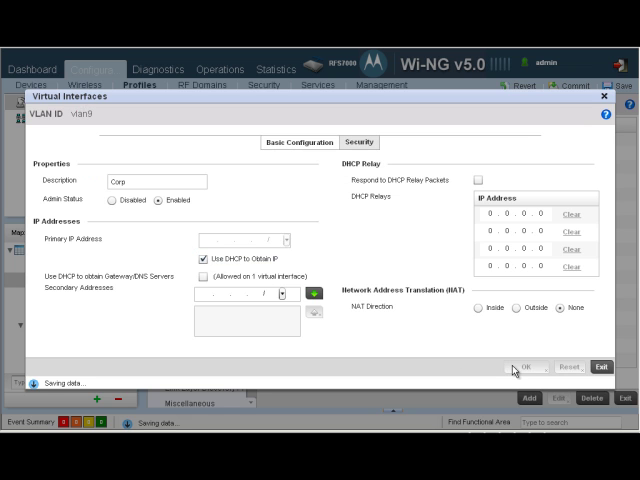
left_click(601, 366)
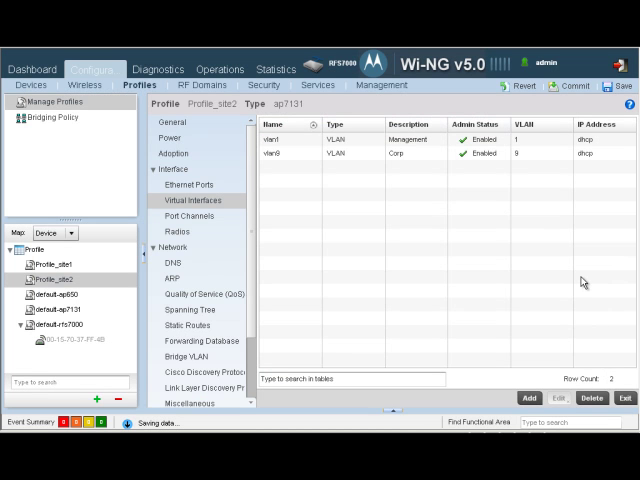
left_click(190, 184)
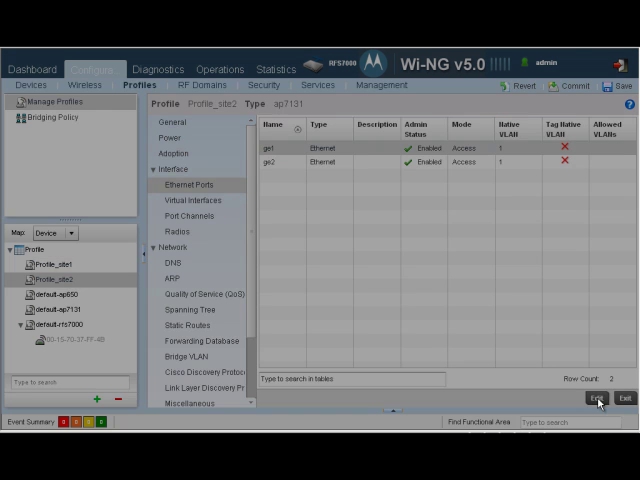
Make ge1 a trunk allowing VLANs 1,9, then show Profile_site2's radios
double_click(281, 144)
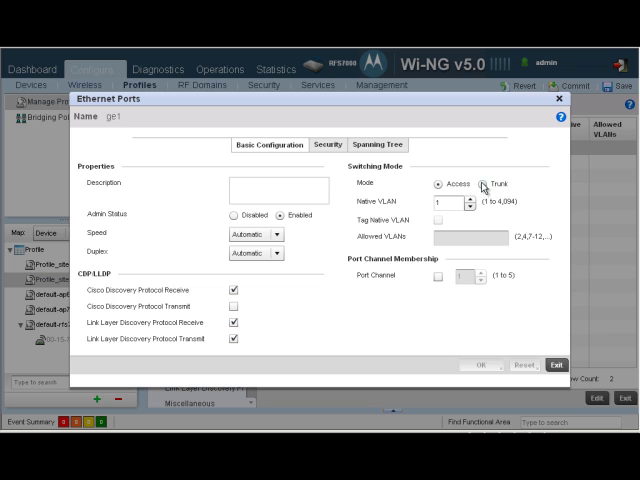
left_click(483, 186)
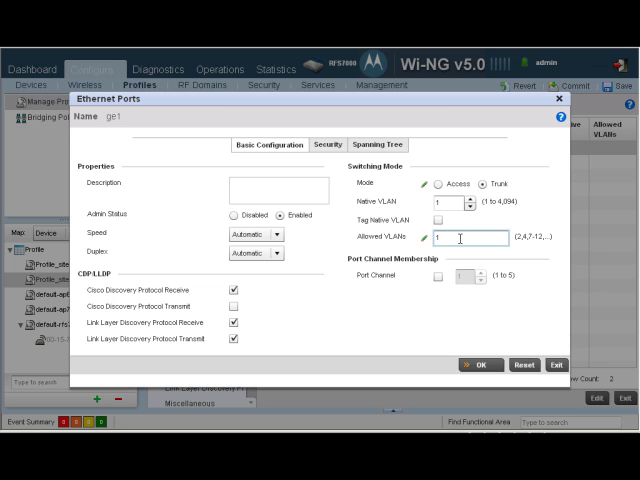
type(",9")
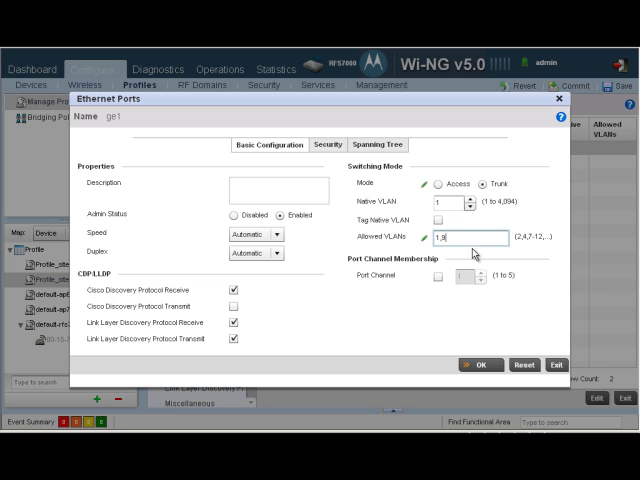
left_click(479, 364)
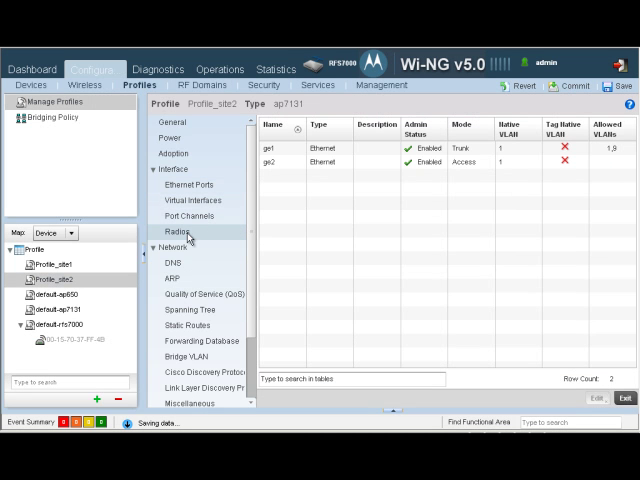
left_click(183, 228)
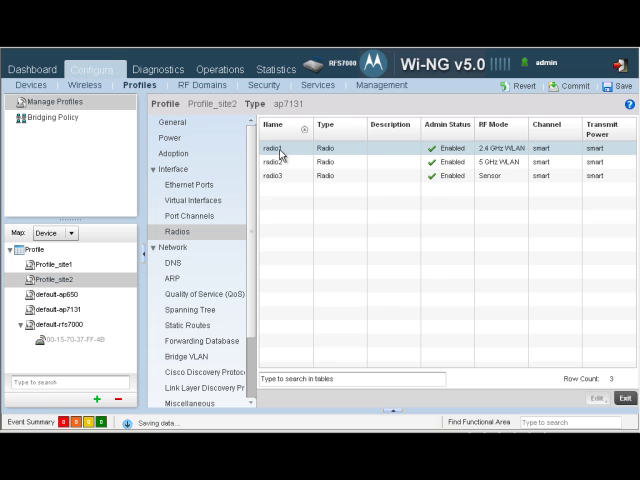
Map the Corporate and Consultant WLANs to radio1 and save
double_click(271, 154)
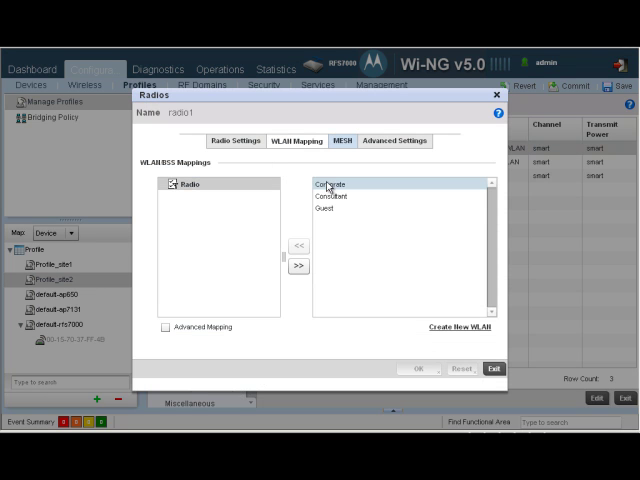
left_click(297, 245)
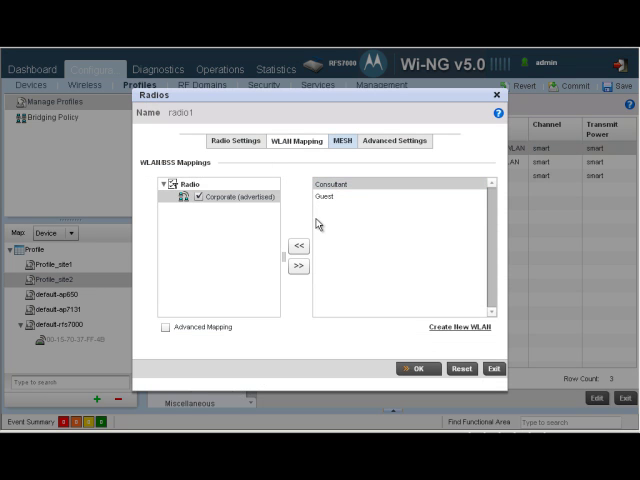
left_click(297, 246)
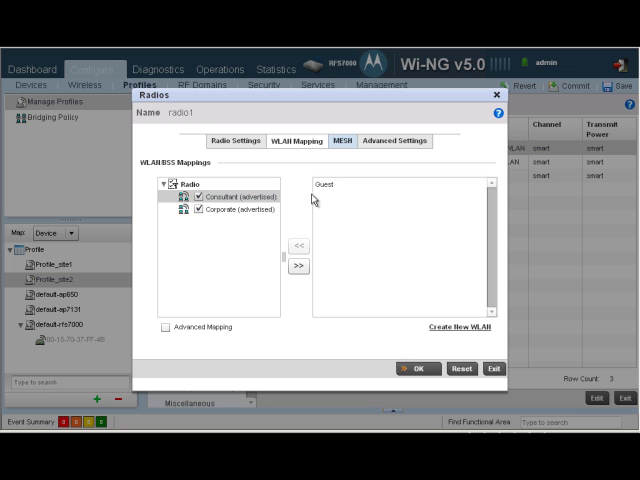
left_click(330, 186)
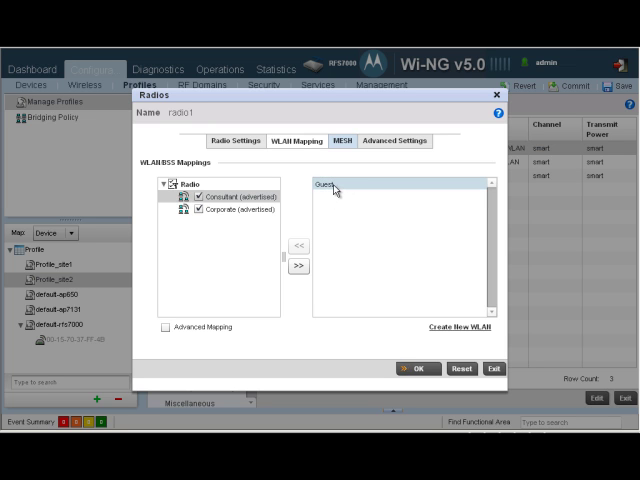
left_click(407, 368)
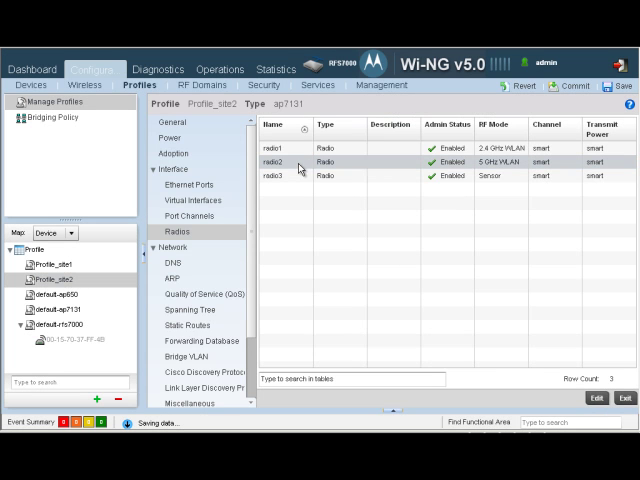
Map Corporate and Consultant to radio2, save, and commit the profile changes
double_click(300, 162)
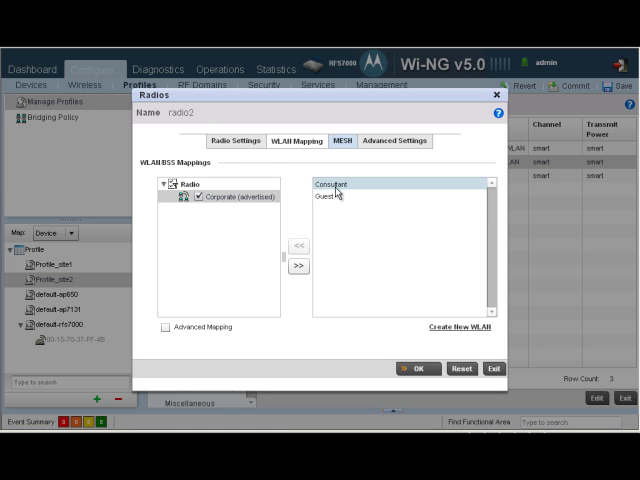
left_click(288, 245)
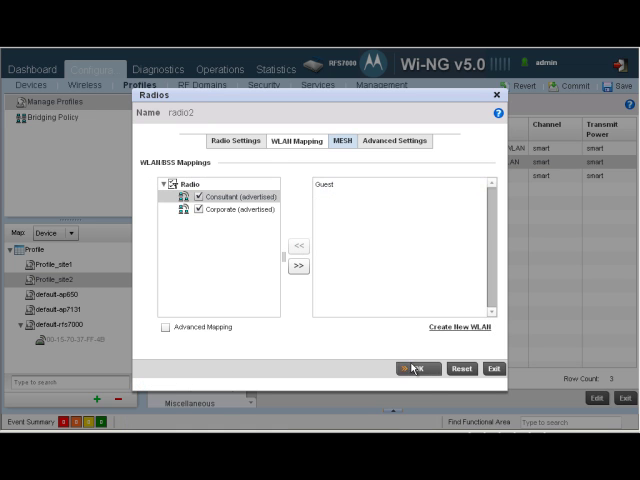
left_click(414, 368)
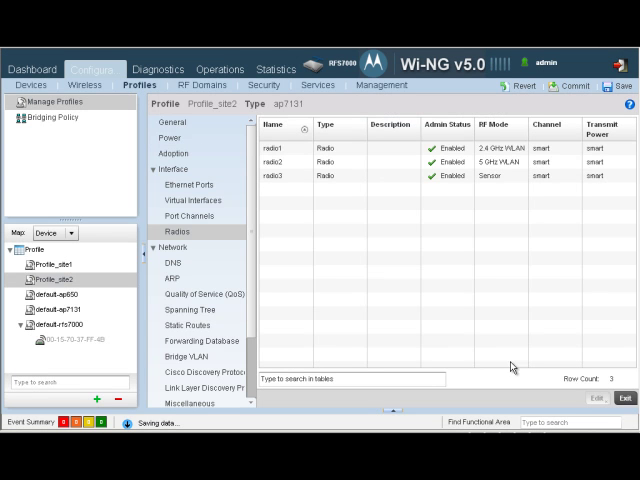
left_click(570, 86)
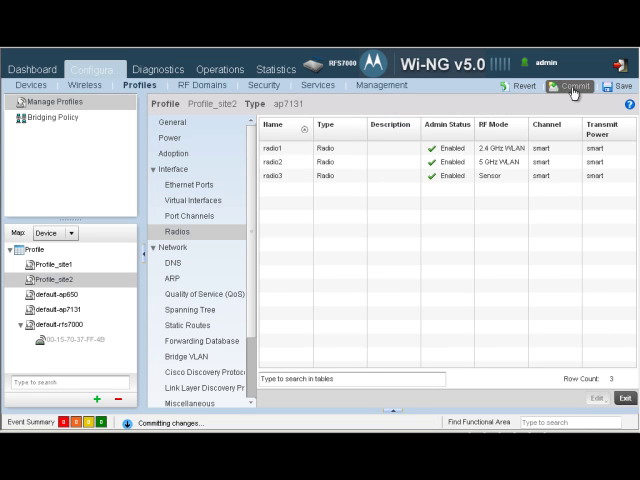